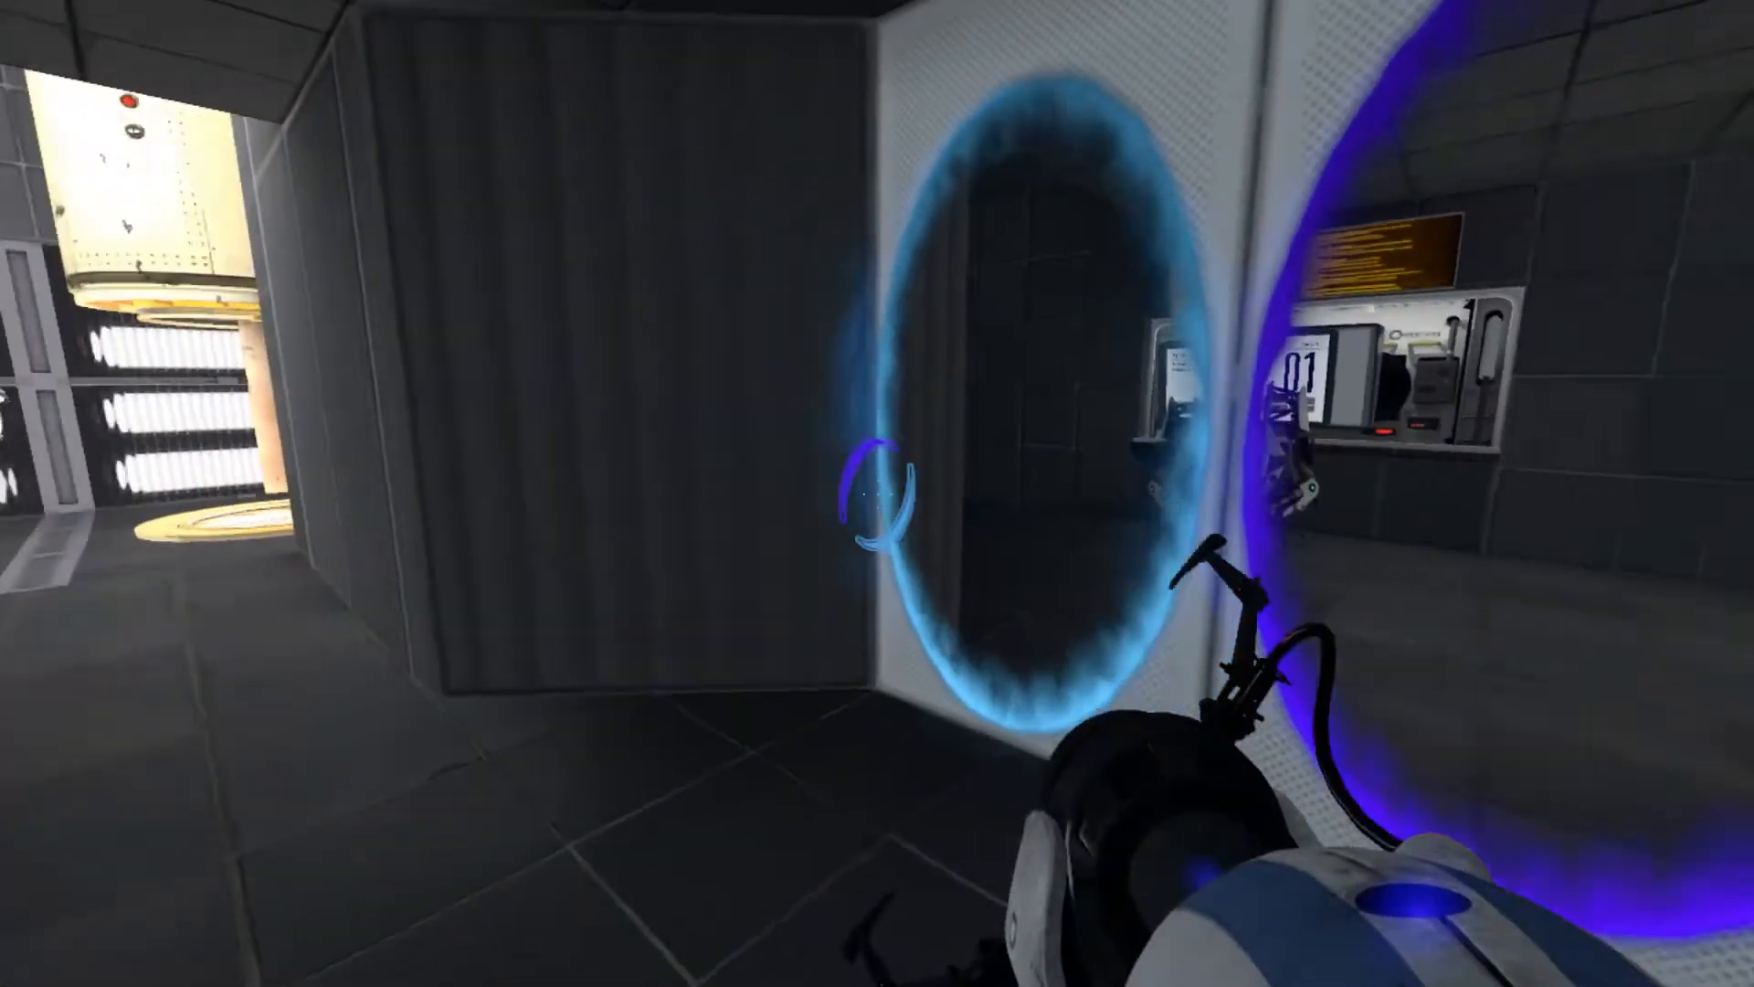
pyautogui.moveTo(877, 494)
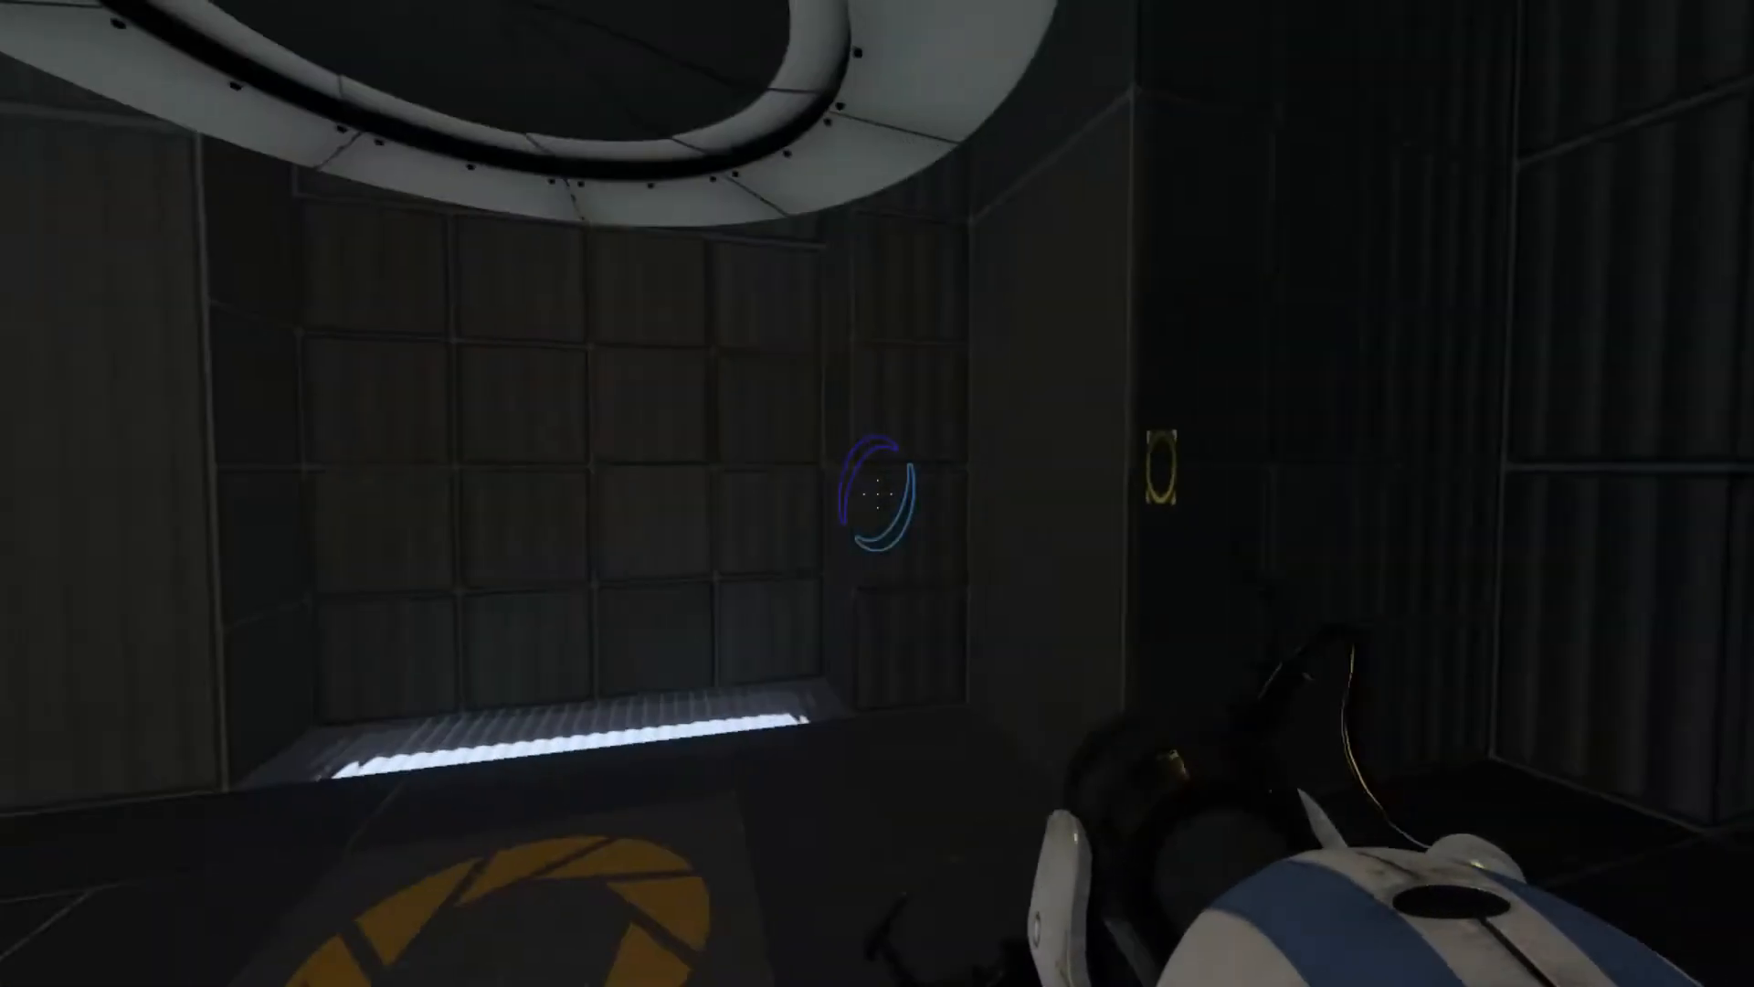
pyautogui.moveTo(877, 493)
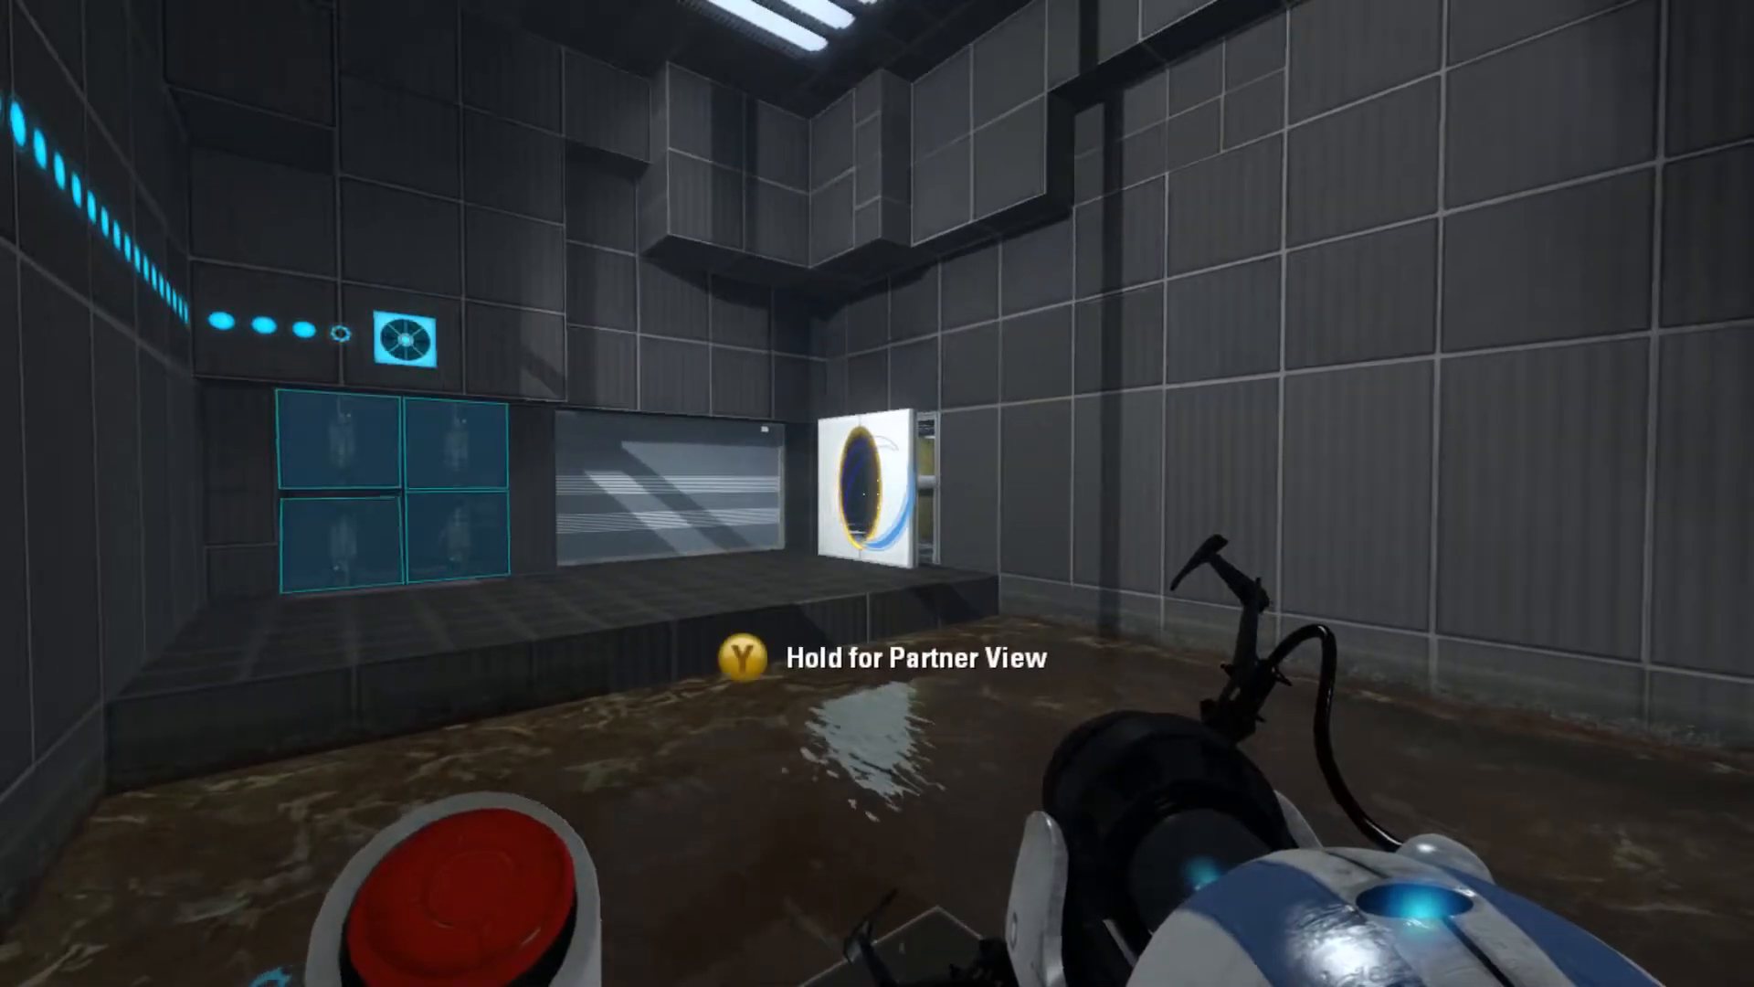
# Step: Cross the flooded chamber through portals and reach the glass partition facing the portal panel
pyautogui.press('y')
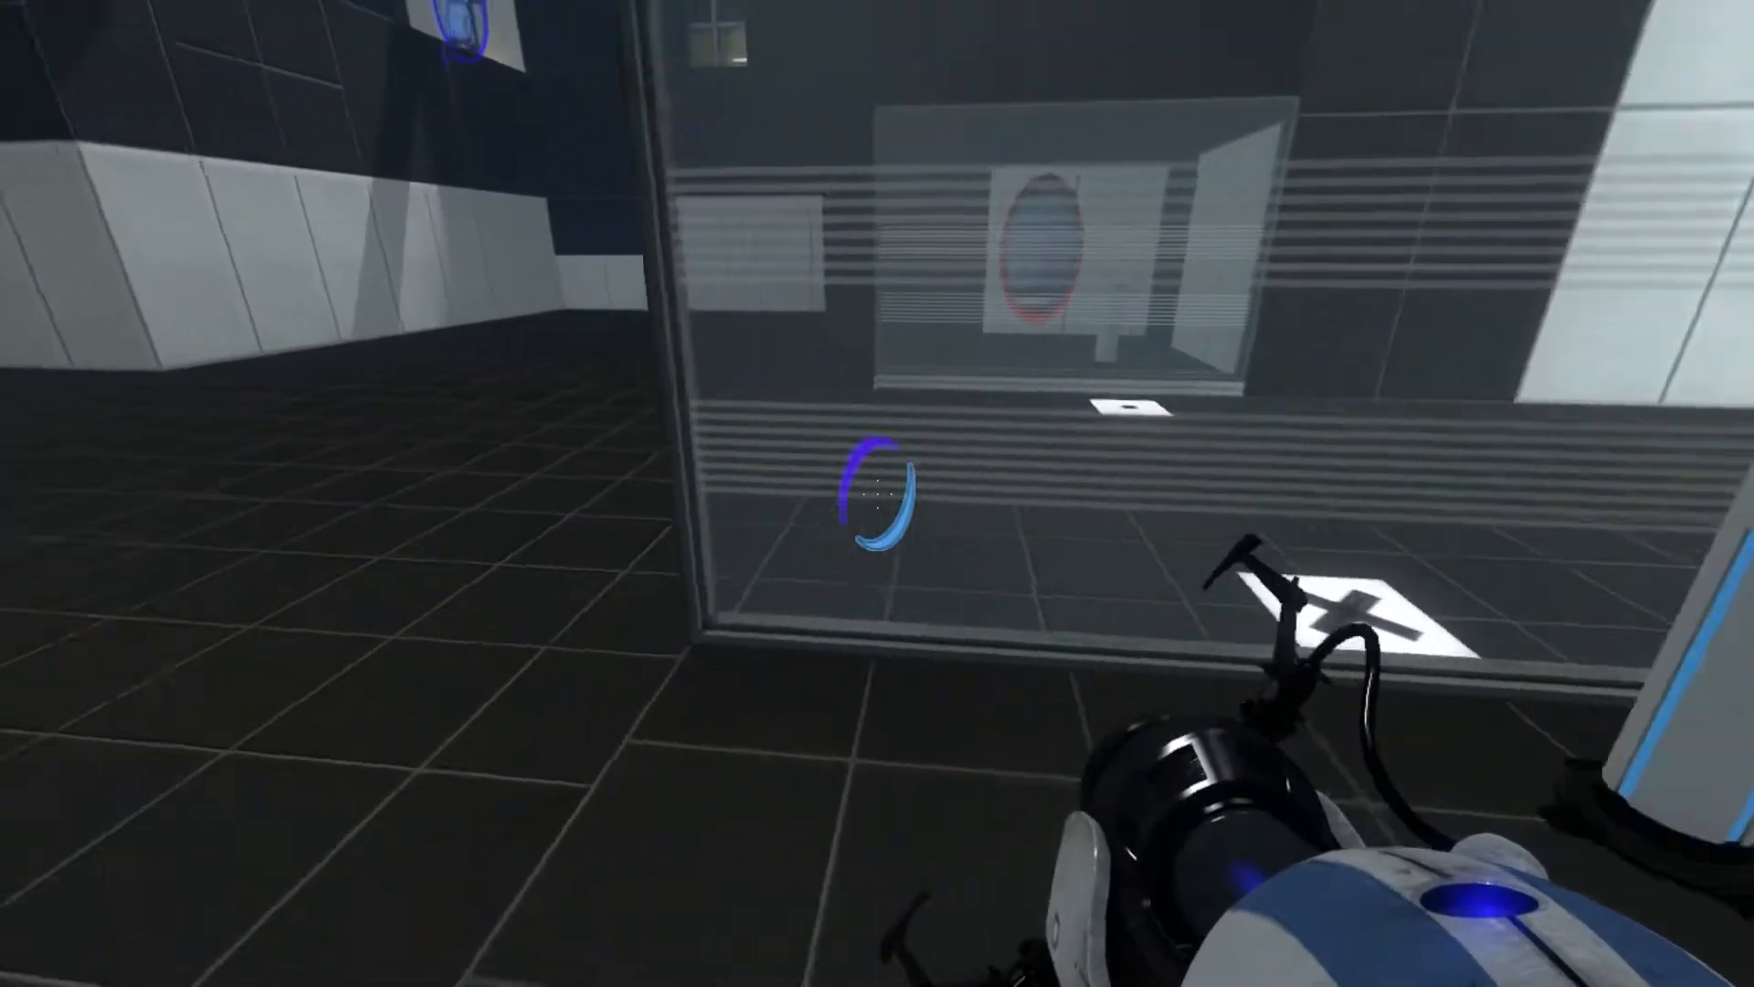
pyautogui.moveTo(877, 494)
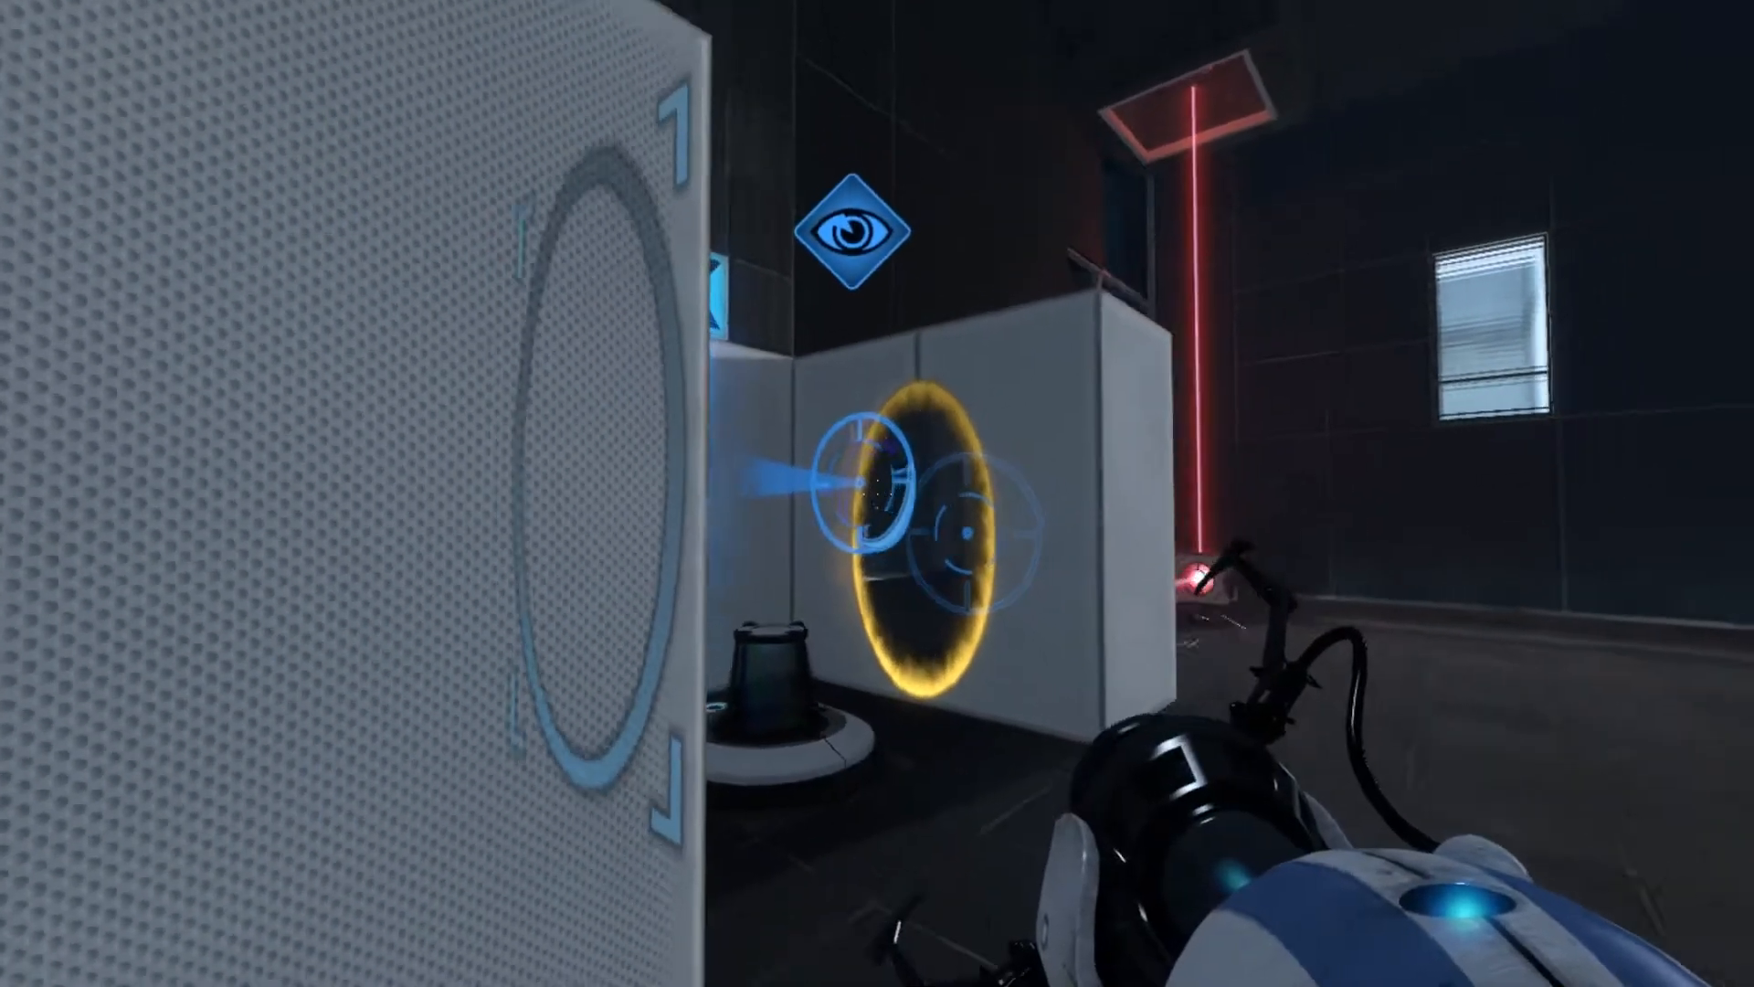
# Step: Fire an orange portal onto the white wall beside the red laser and pedestal button
pyautogui.click(850, 491)
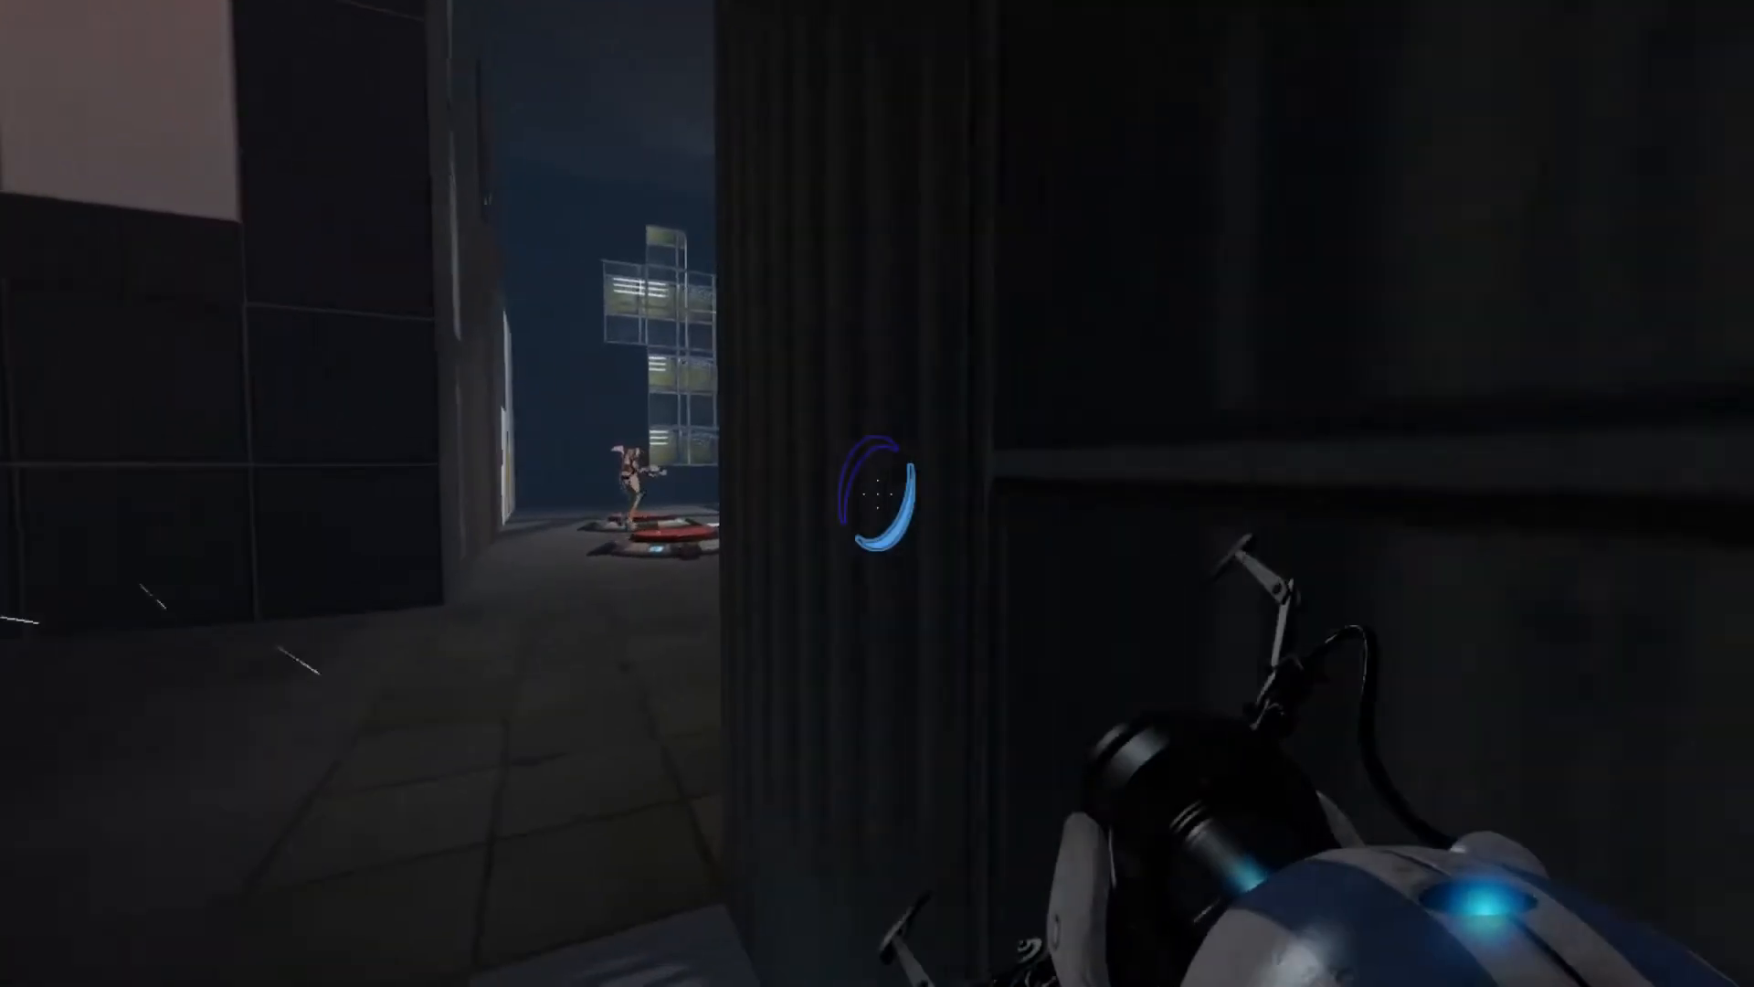
pyautogui.moveTo(877, 494)
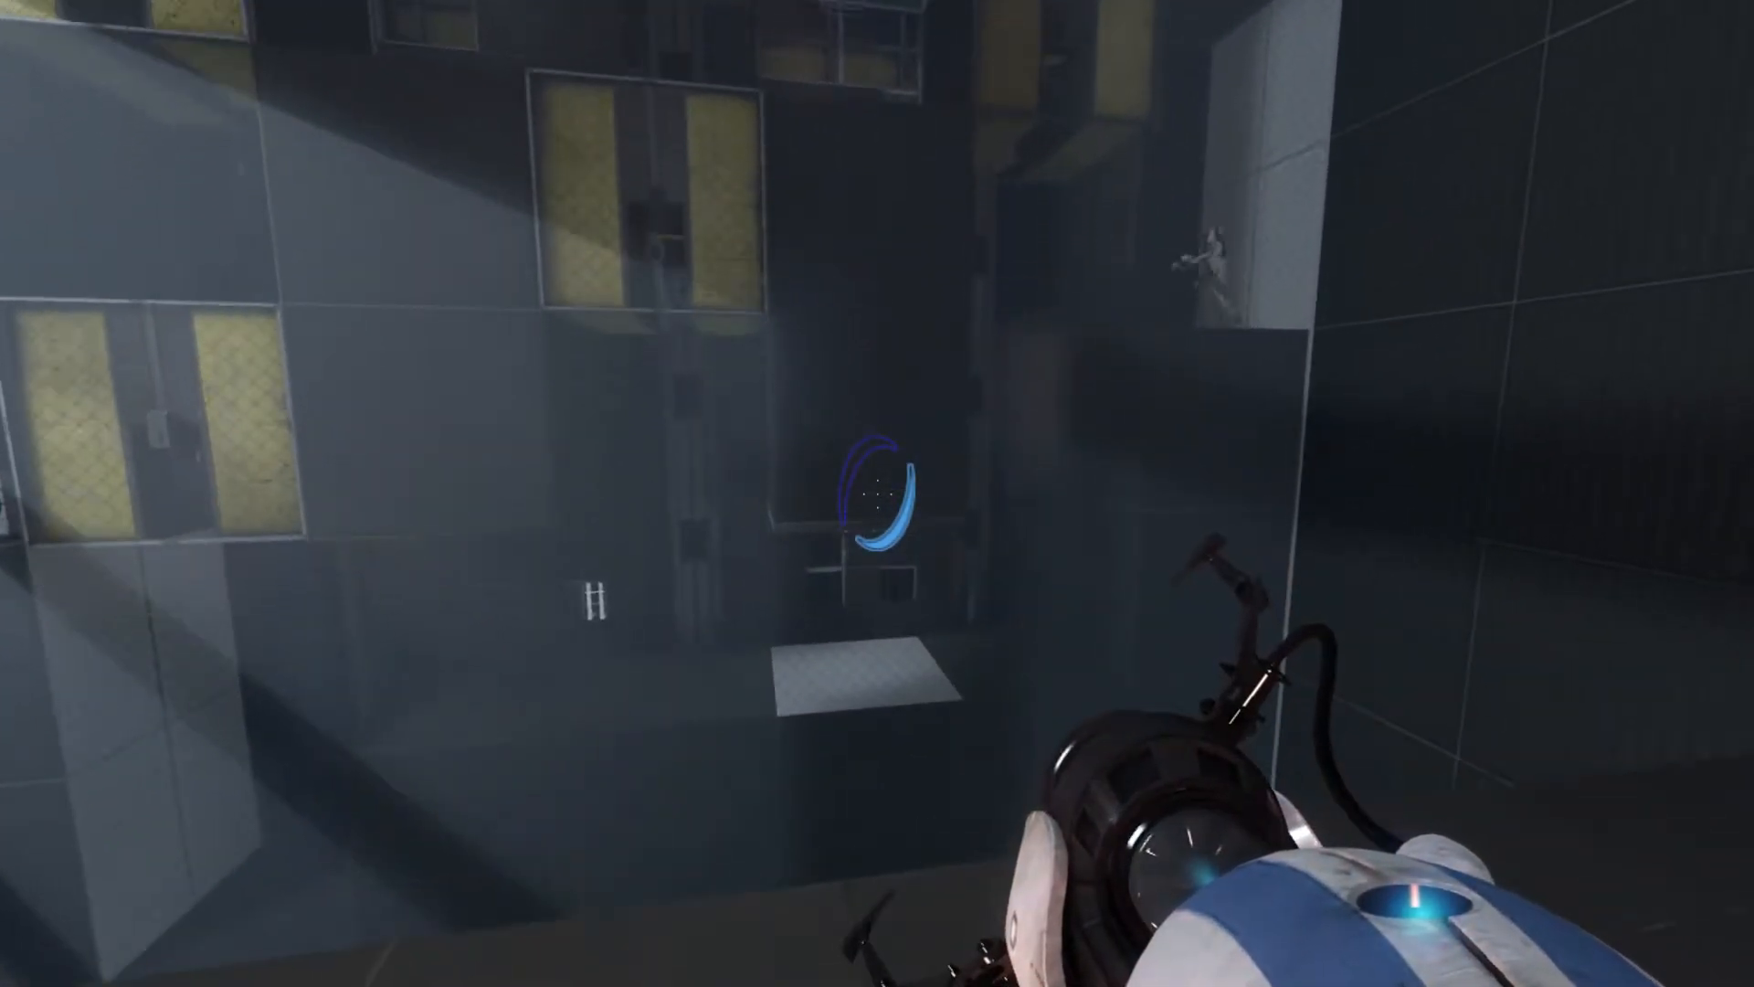
pyautogui.moveTo(877, 494)
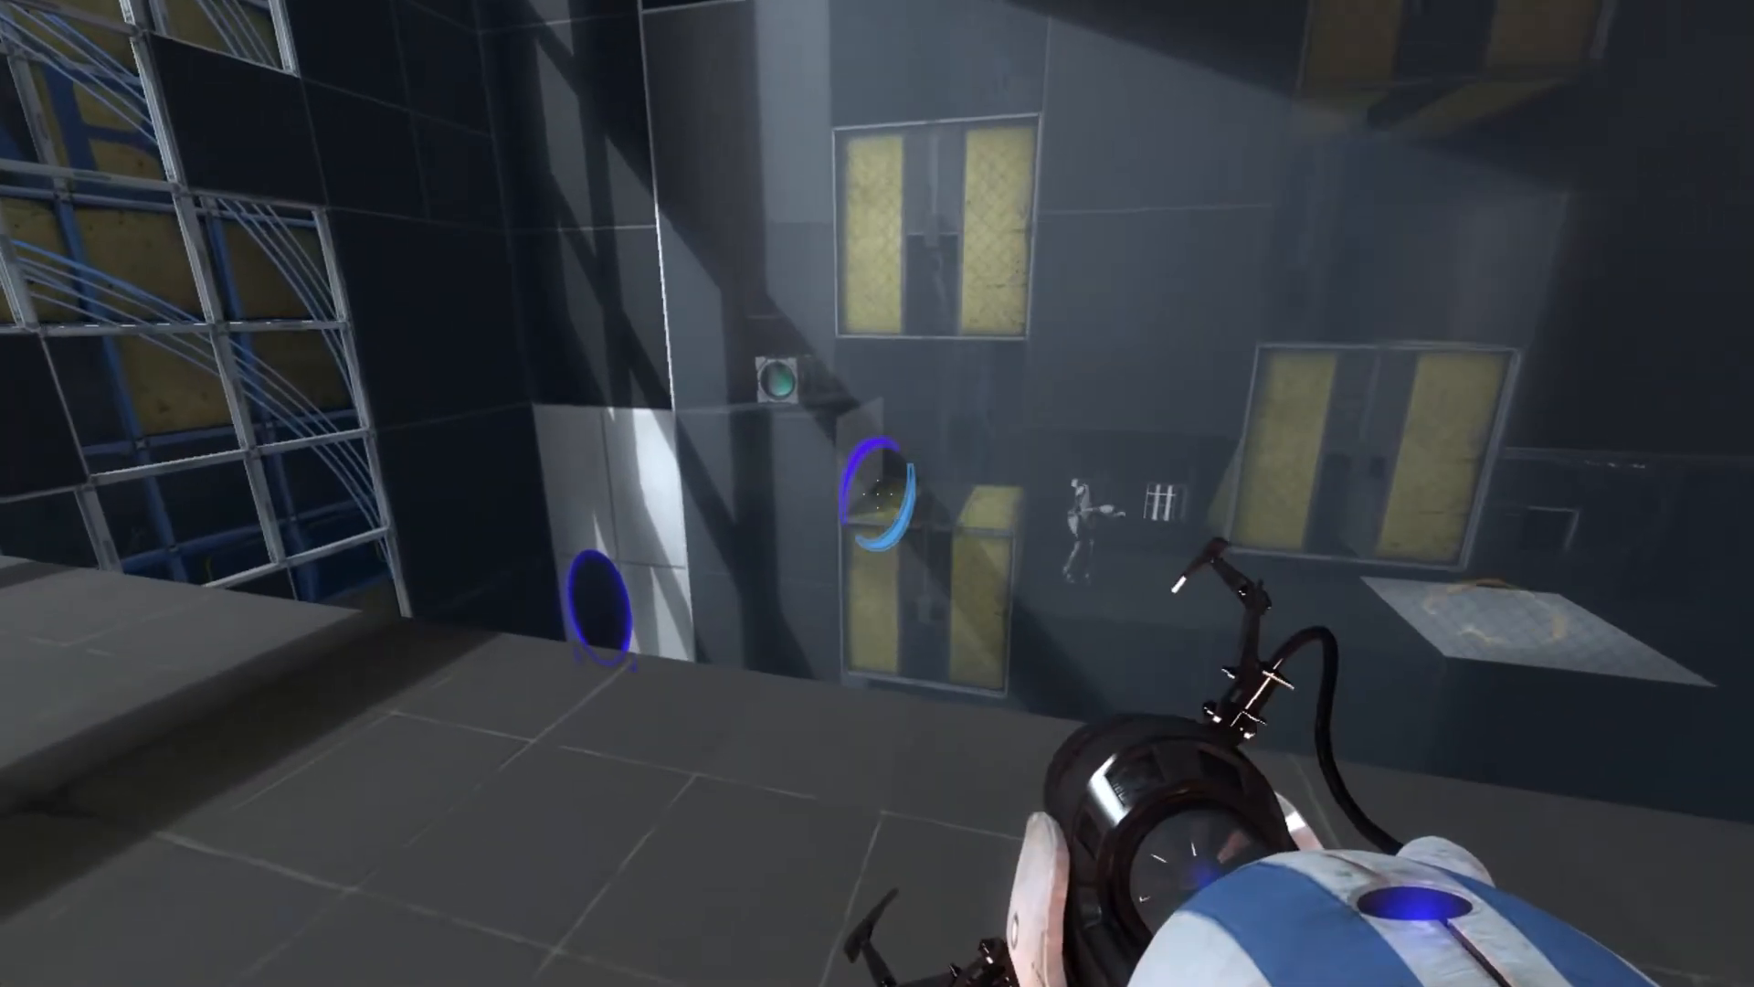
pyautogui.moveTo(877, 493)
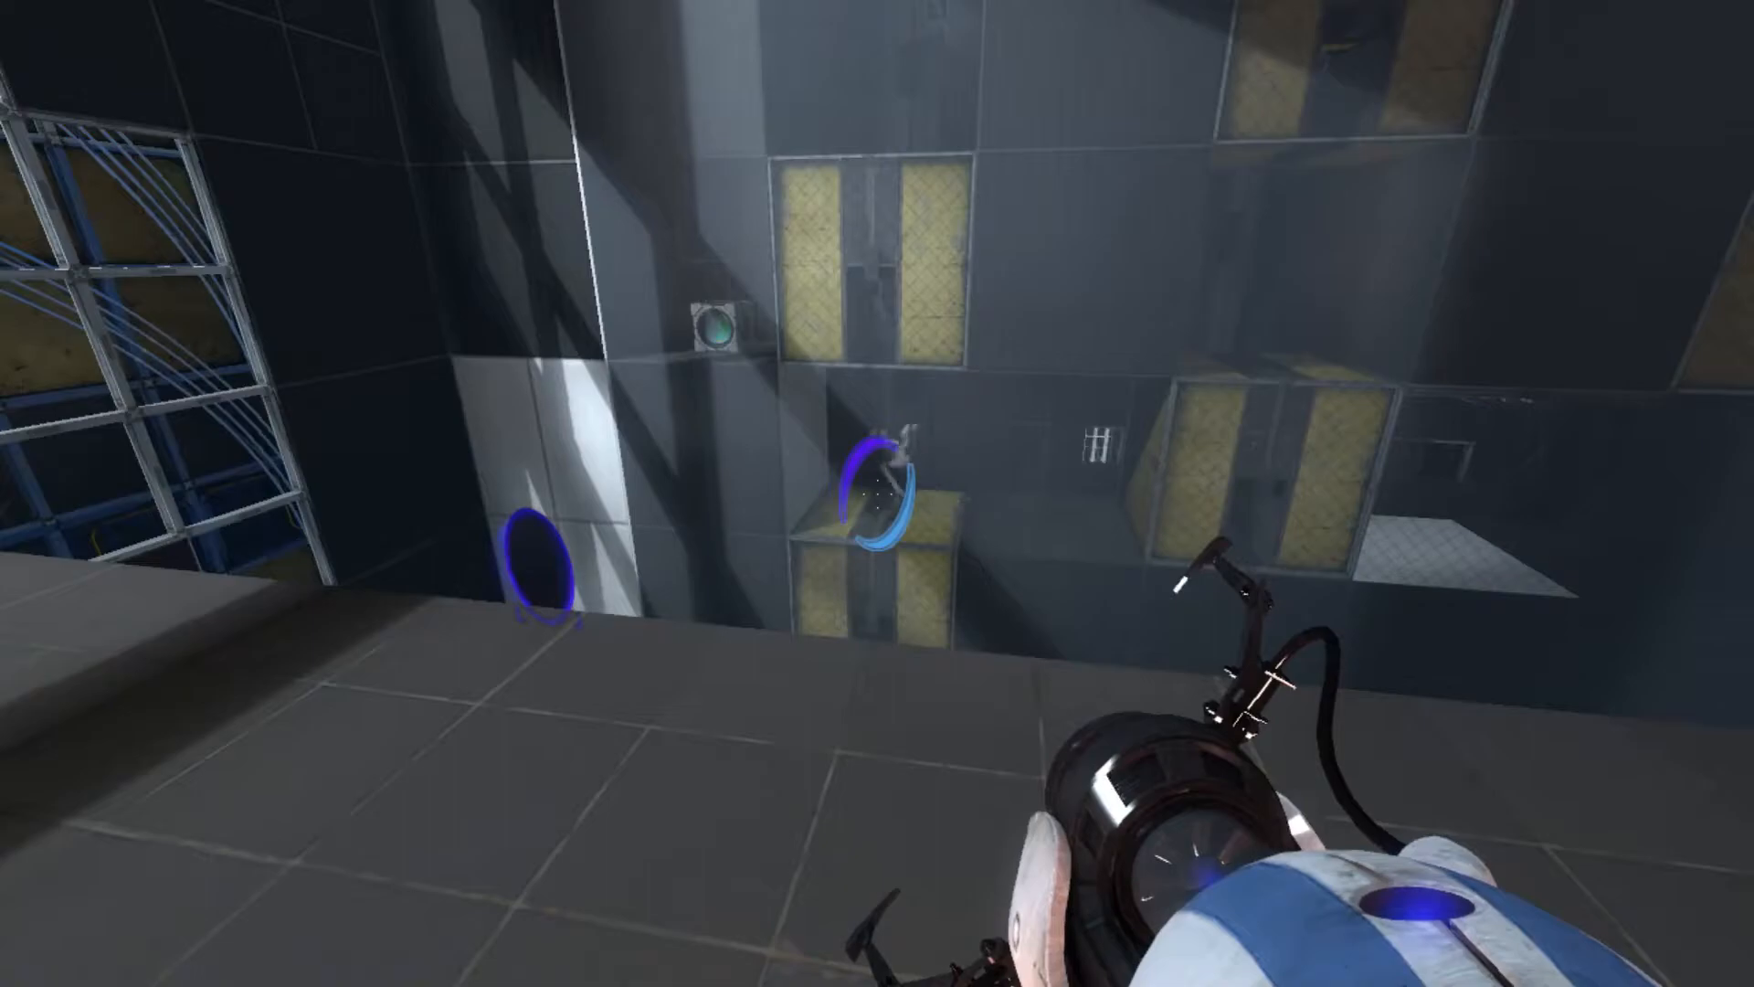